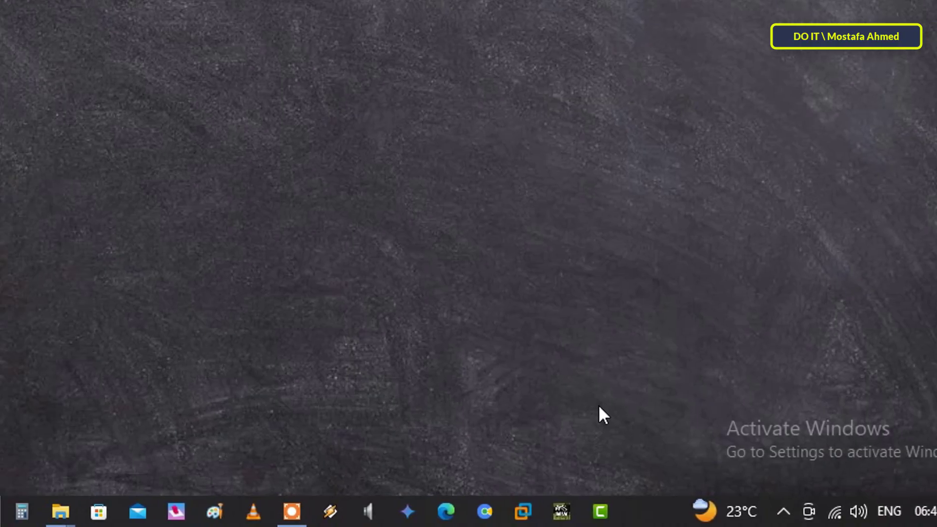
# Step: Launch Registry Editor by running the regedit command from the Run dialog
pyautogui.press('Win+r')
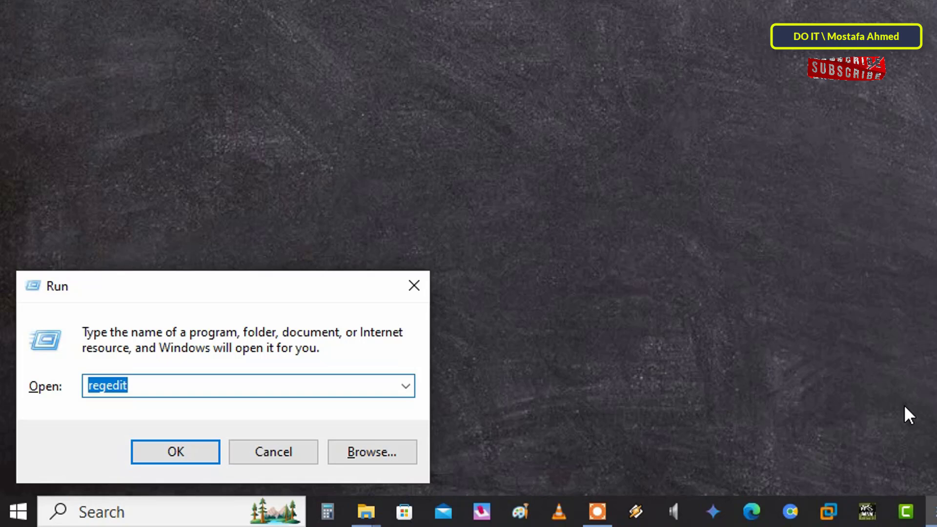
pyautogui.write('re')
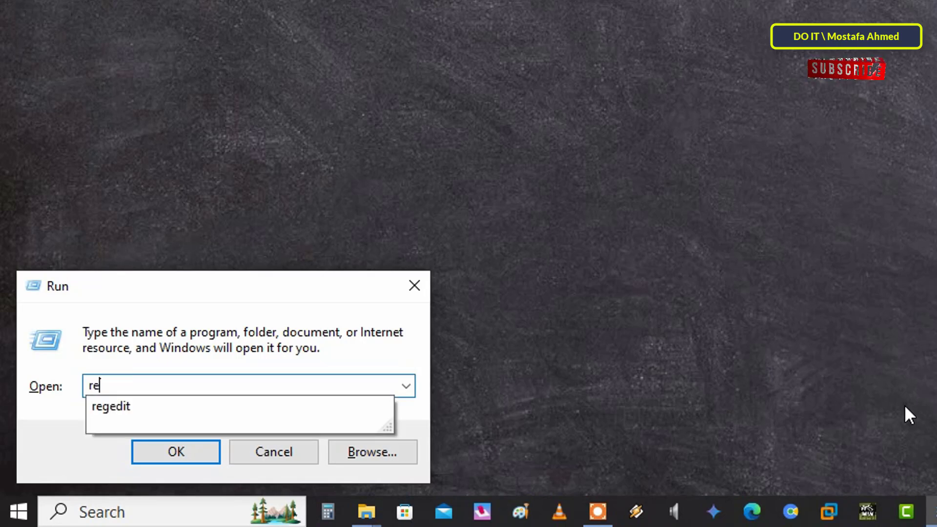
pyautogui.write('g')
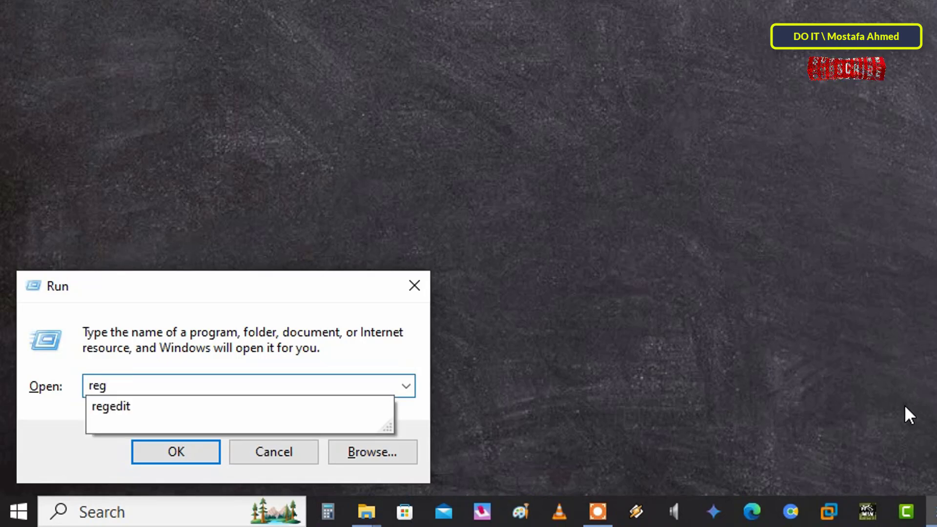
pyautogui.click(111, 406)
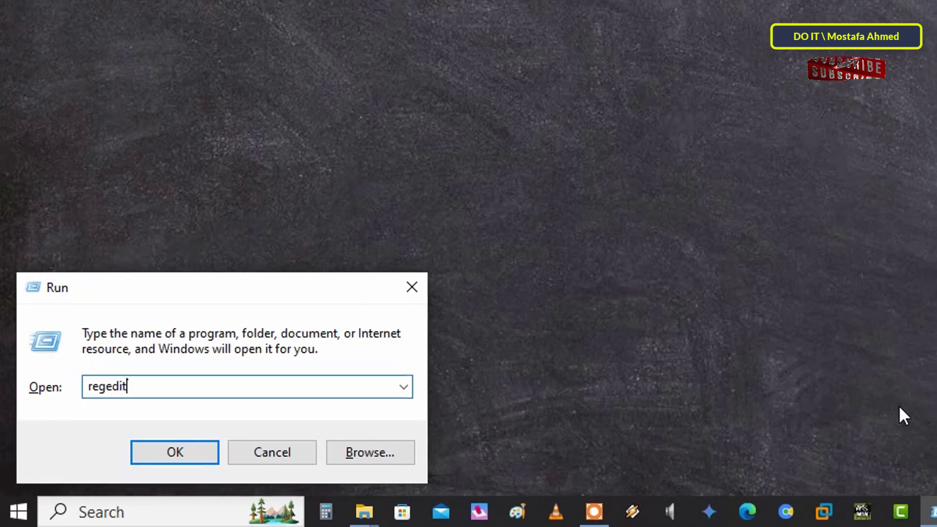
pyautogui.click(174, 452)
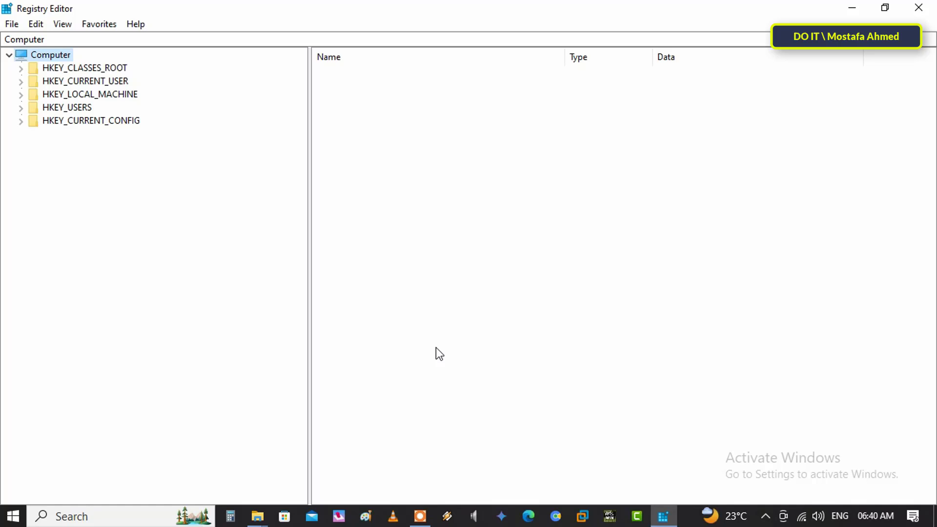
# Step: Navigate to HKEY_LOCAL_MACHINE\SYSTEM\ControlSet001\Services and select the svsvc key
pyautogui.click(70, 187)
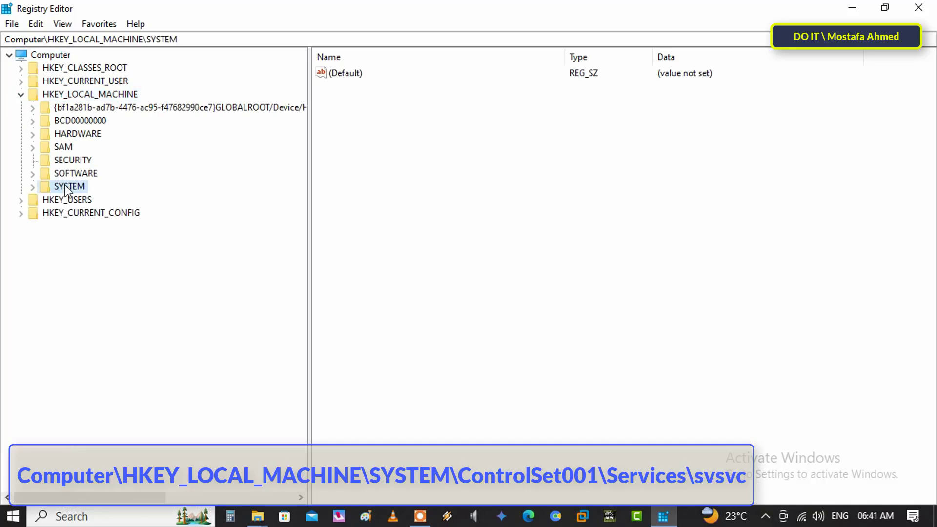
pyautogui.click(33, 186)
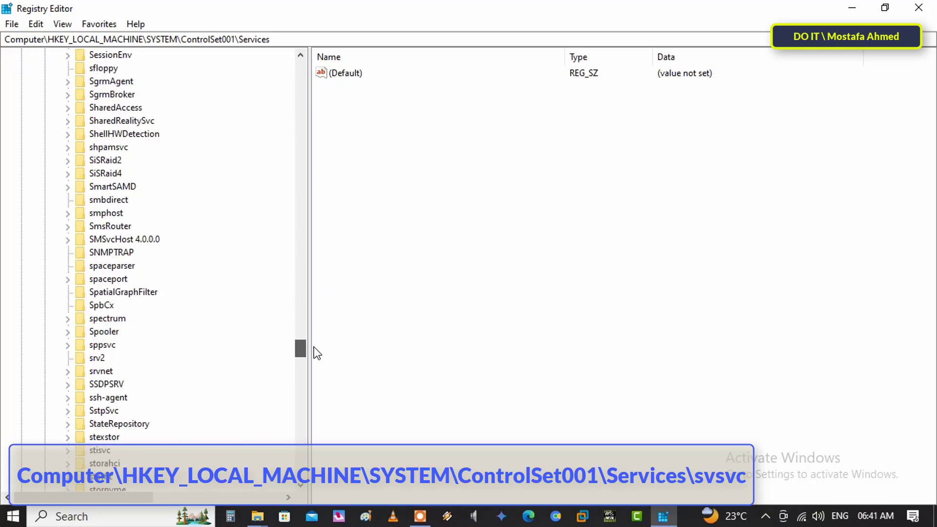
pyautogui.scroll(-3)
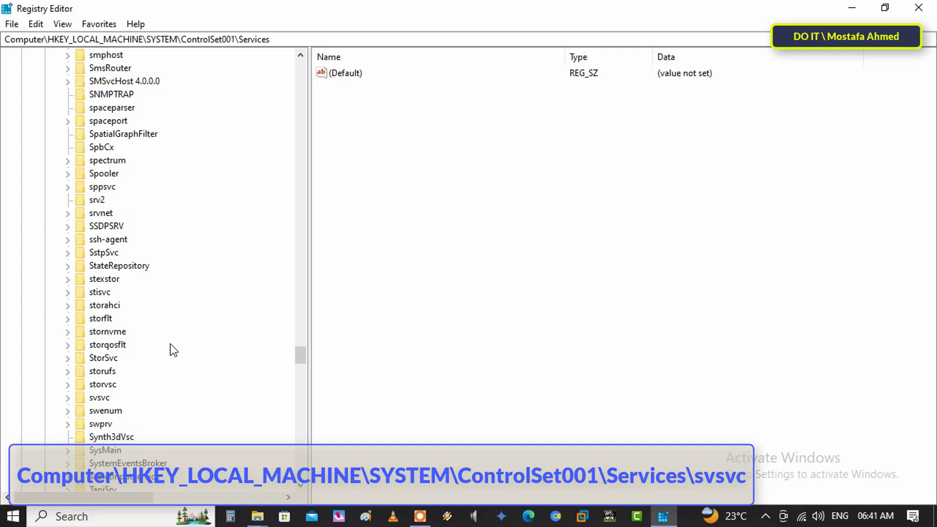
pyautogui.scroll(-3)
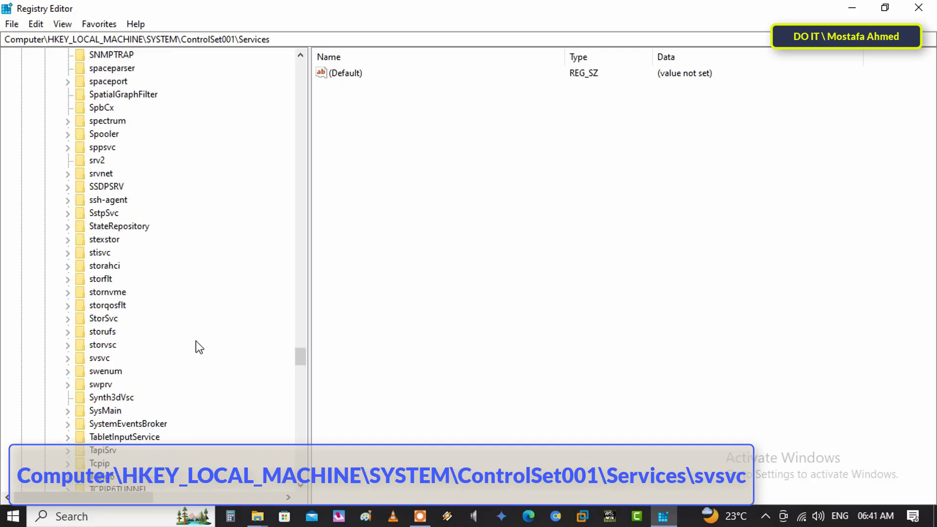
pyautogui.click(100, 357)
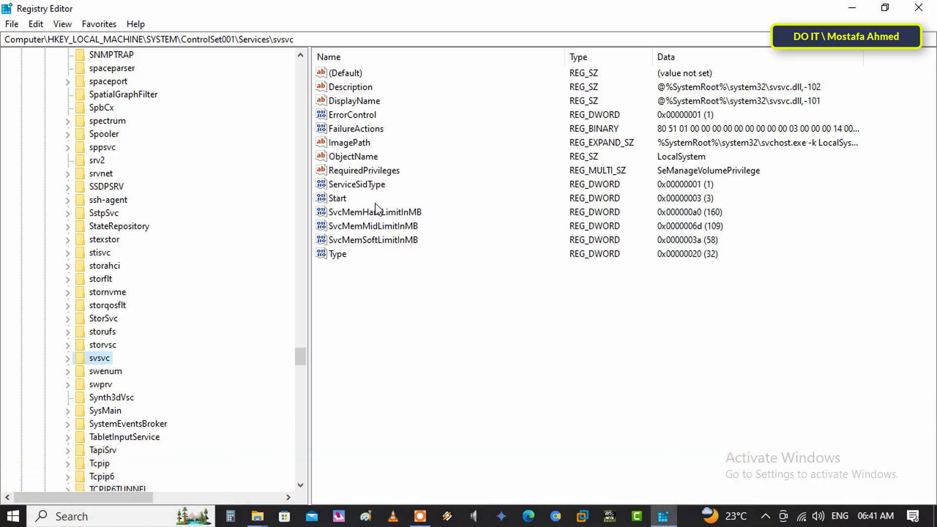
# Step: Change the svsvc Start DWORD value data from 3 to 4
pyautogui.click(337, 199)
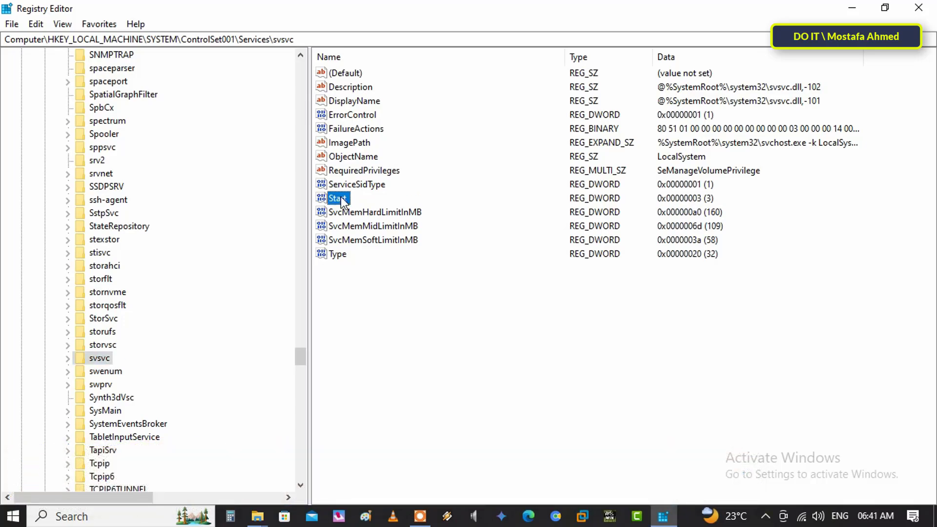
pyautogui.doubleClick(336, 199)
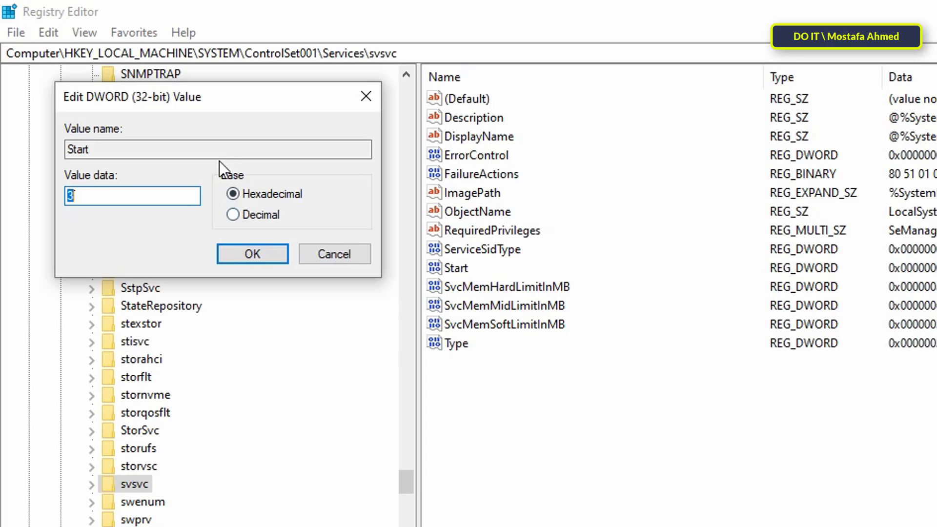
pyautogui.write('4')
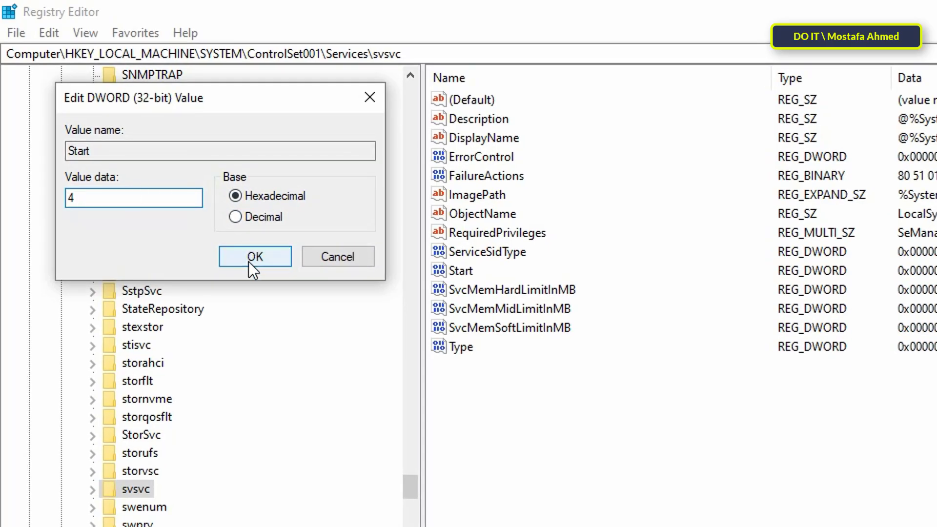
pyautogui.click(255, 256)
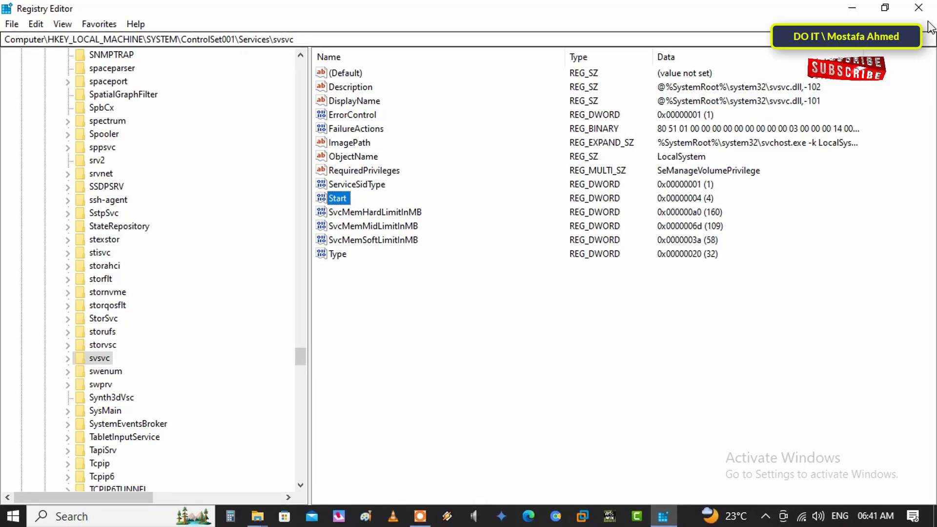
# Step: Close Registry Editor and restart the computer from the Start menu's Power options
pyautogui.click(14, 516)
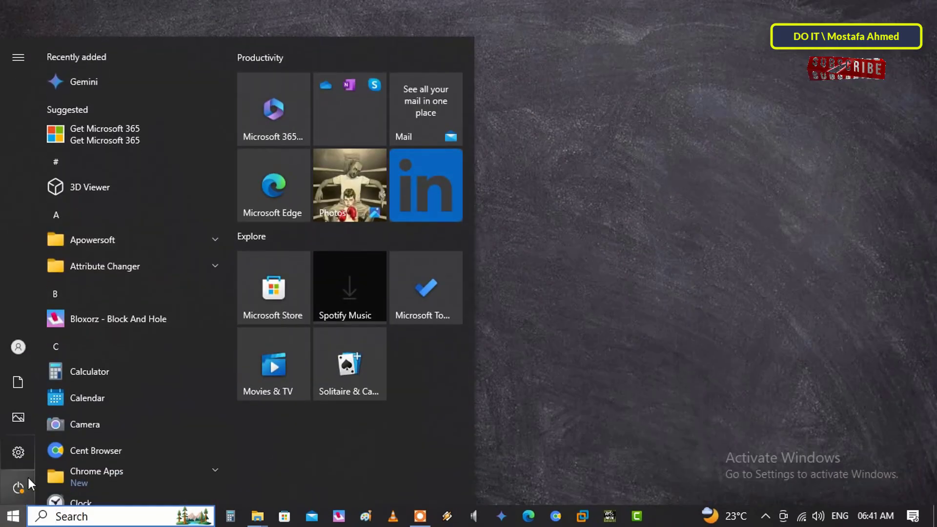
pyautogui.click(19, 484)
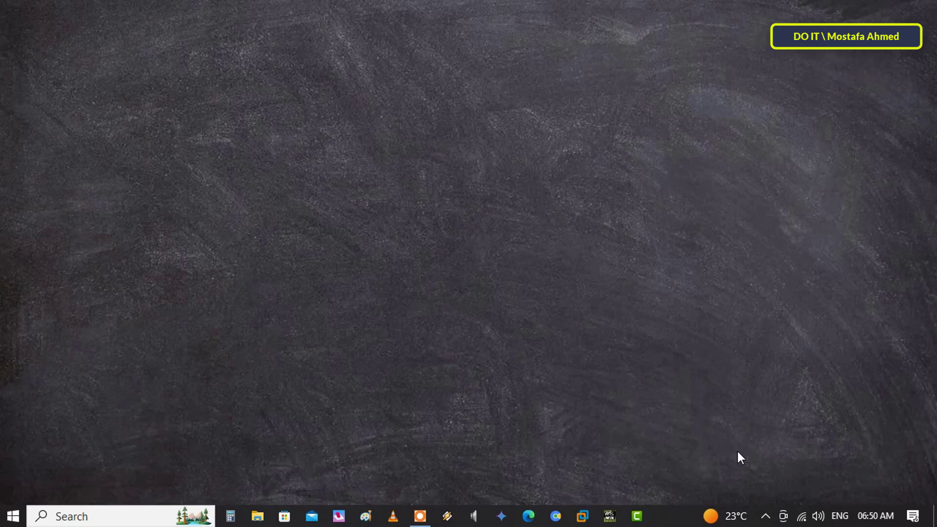
# Step: Open Windows Settings from the Start menu to check the activation notice
pyautogui.click(13, 516)
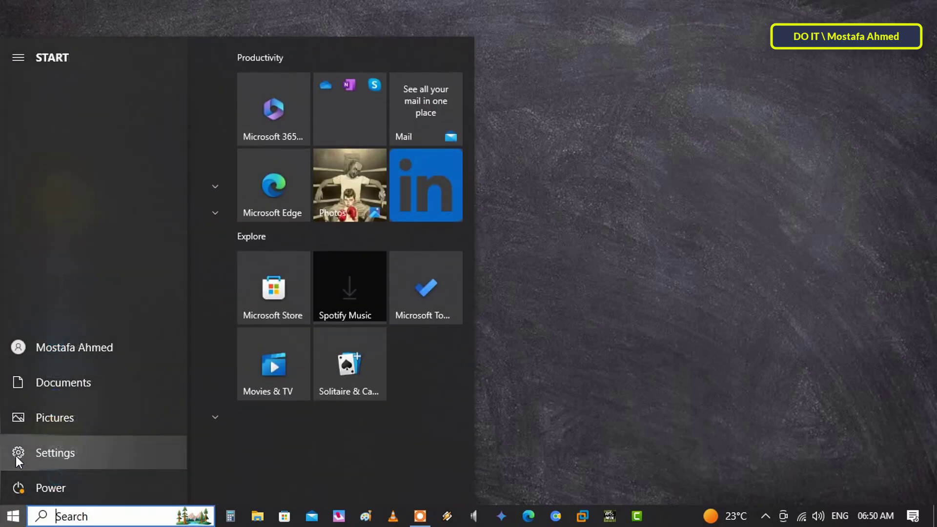
pyautogui.click(55, 453)
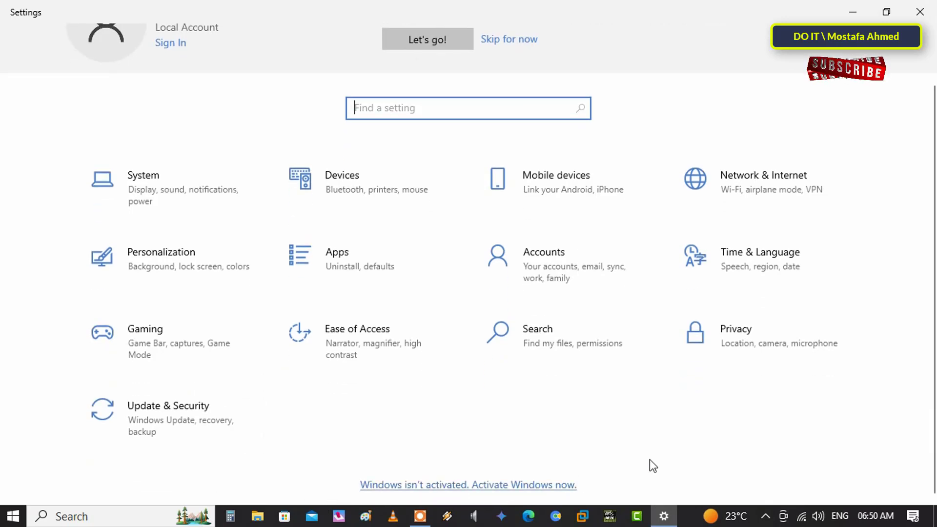
pyautogui.moveTo(549, 490)
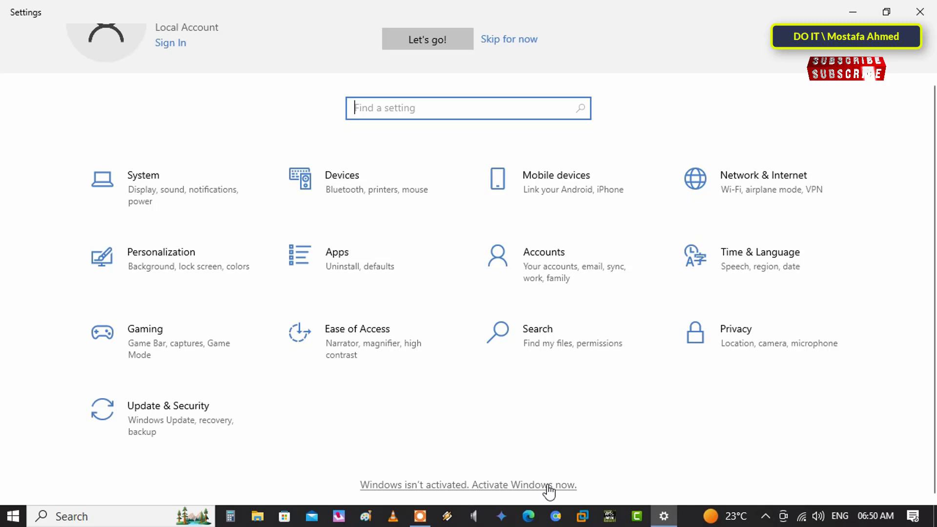